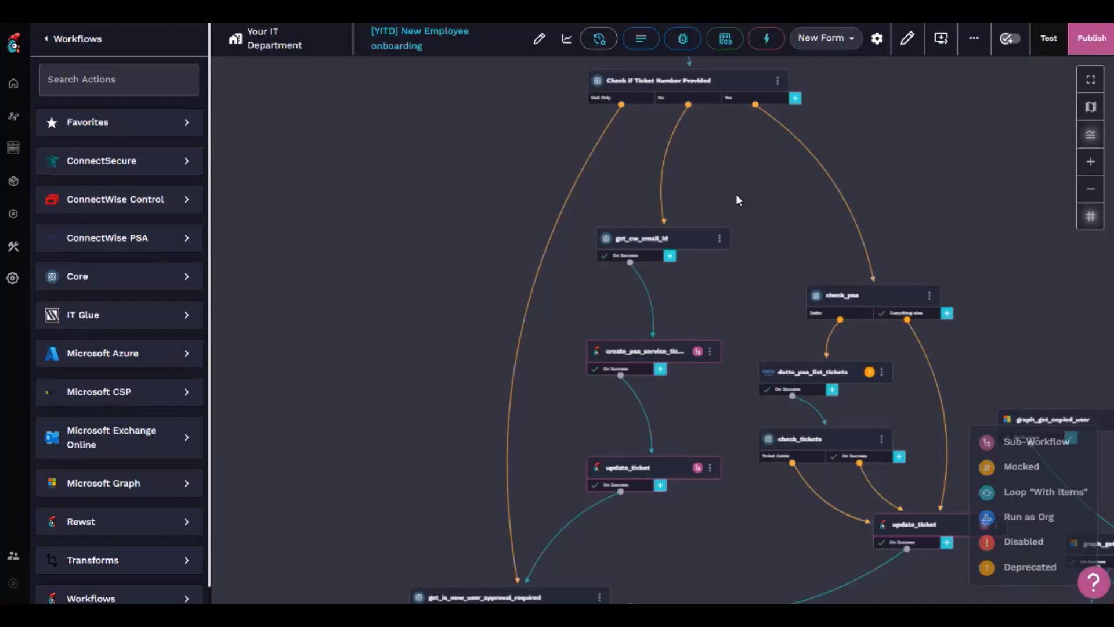
mouse_move(662, 211)
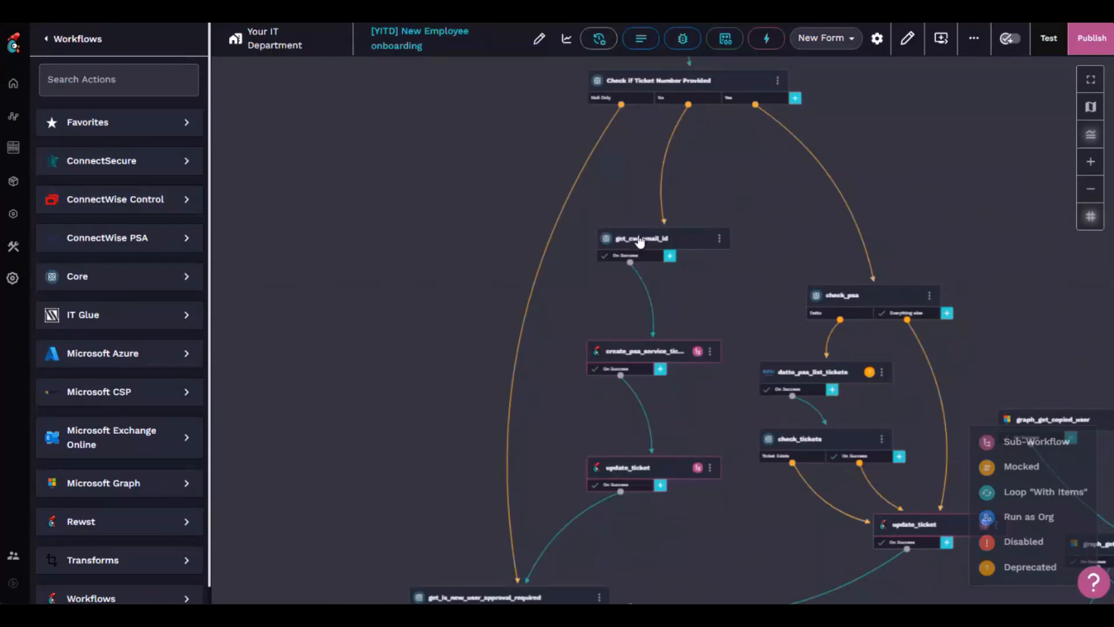
Step: Review the create_psa_service_ticket task's parameters, then close its details panel
left_click(640, 238)
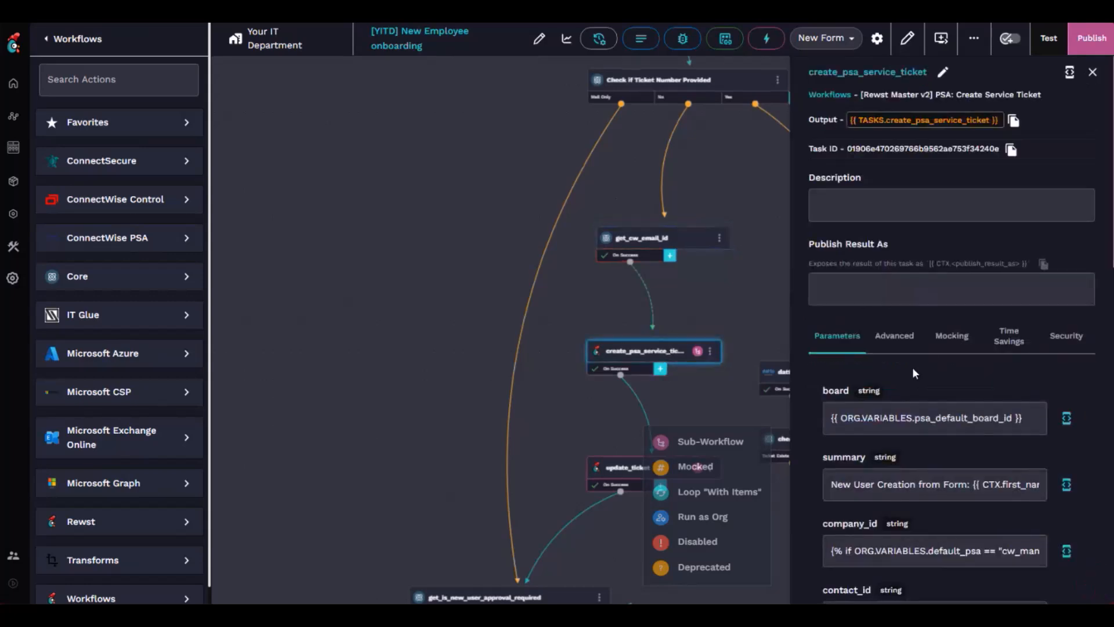
scroll("down", 3)
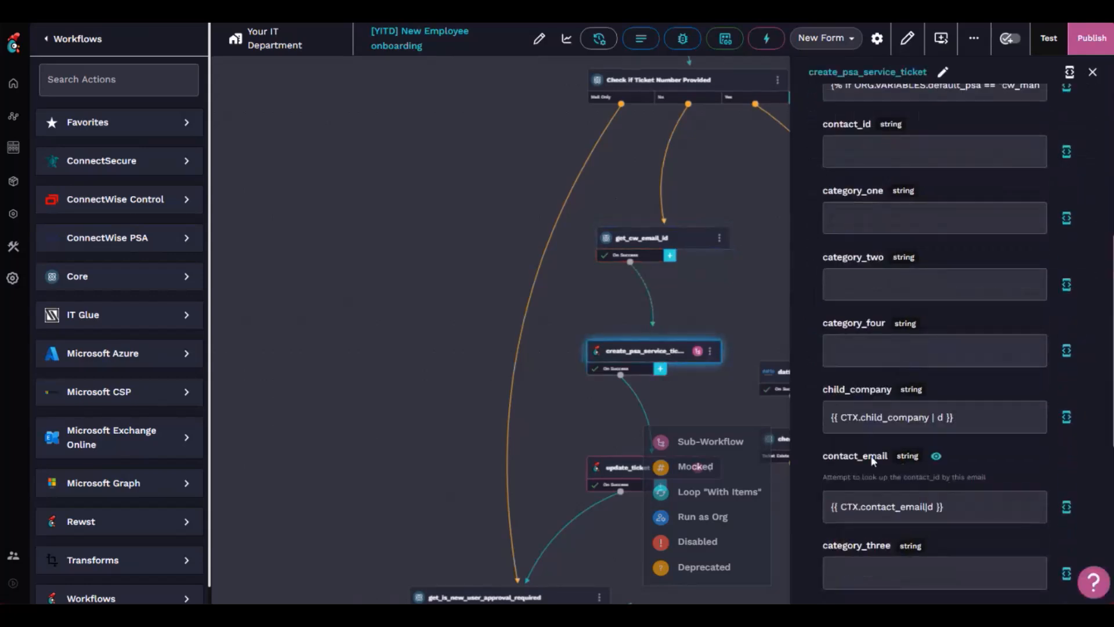
left_click(933, 506)
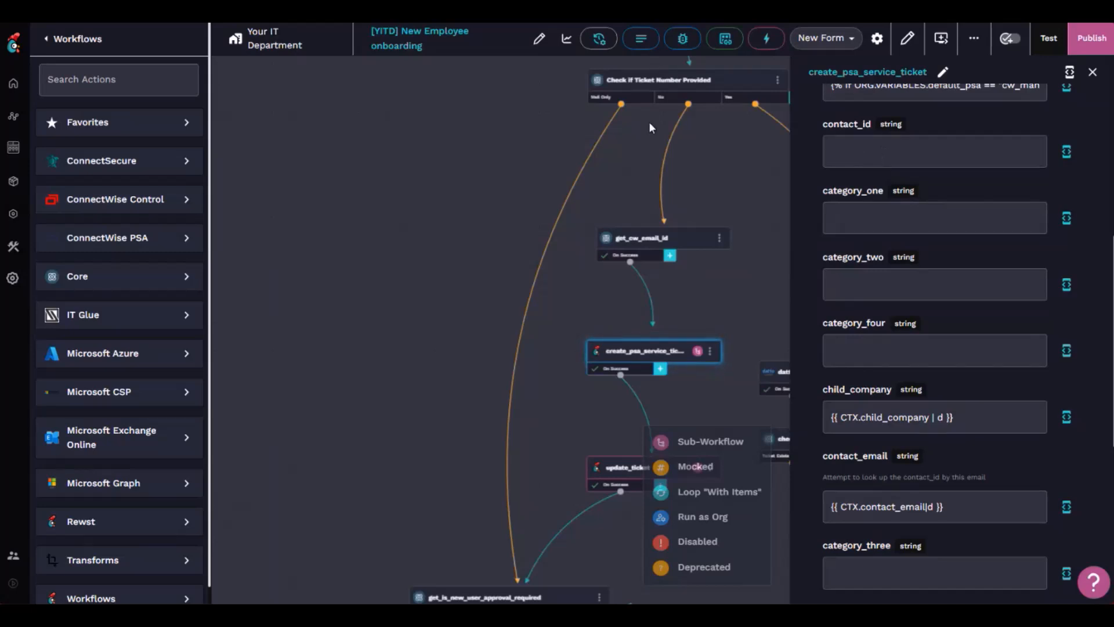
left_click(933, 507)
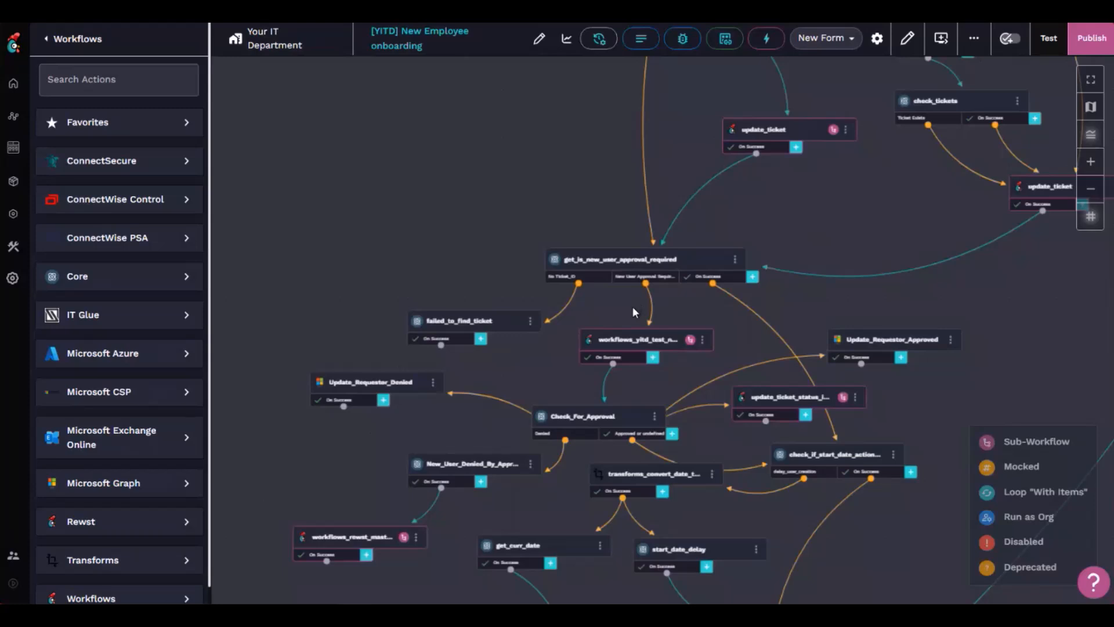
mouse_move(610, 331)
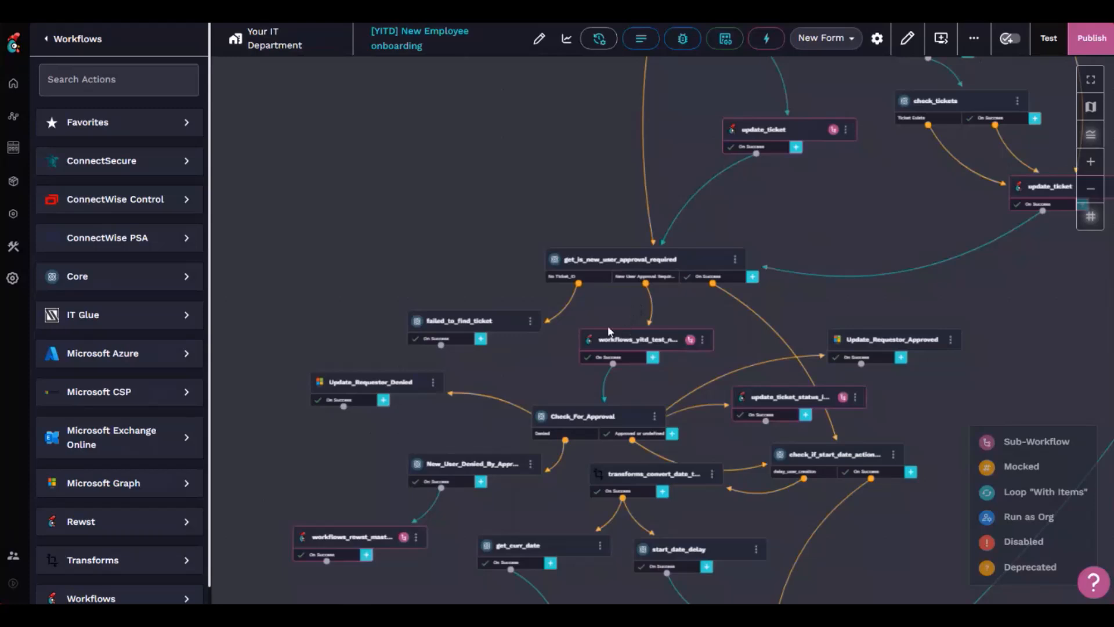
mouse_move(621, 299)
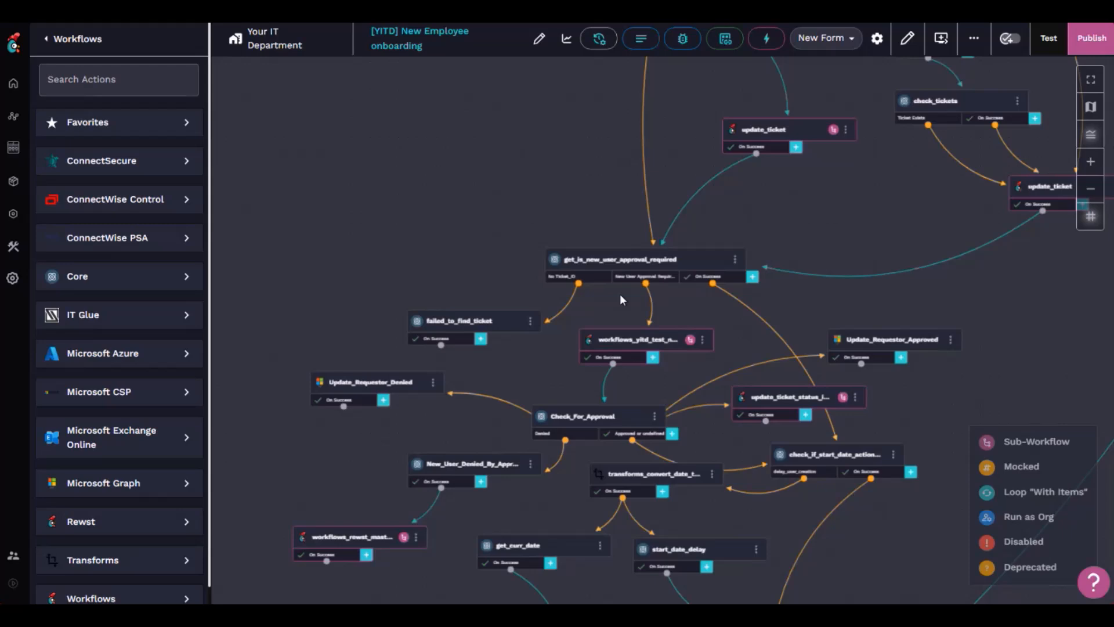
mouse_move(609, 303)
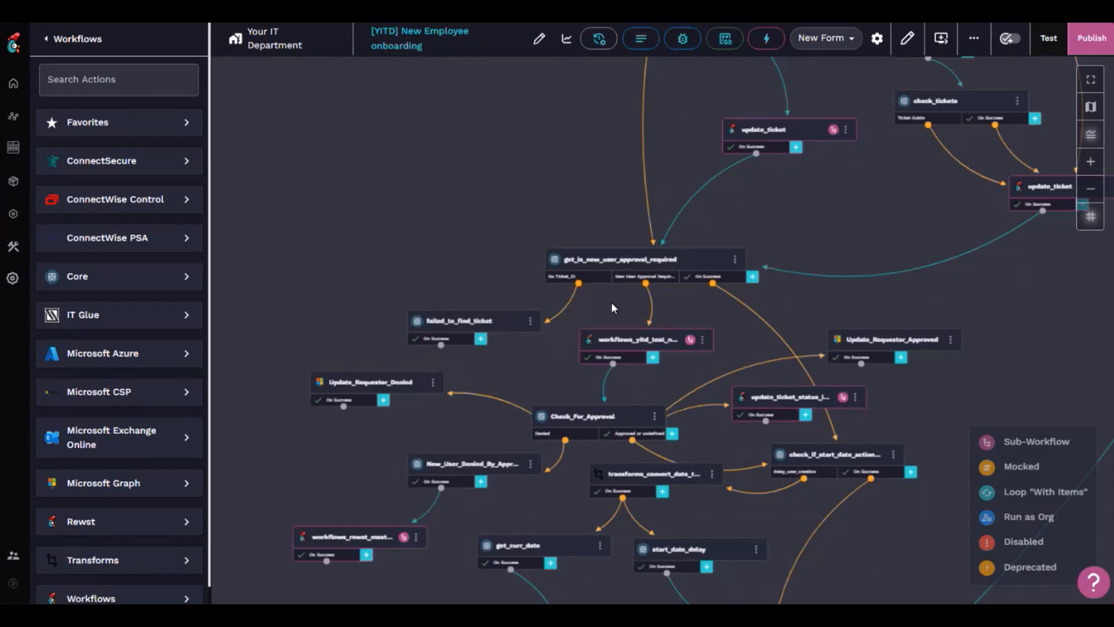
mouse_move(609, 323)
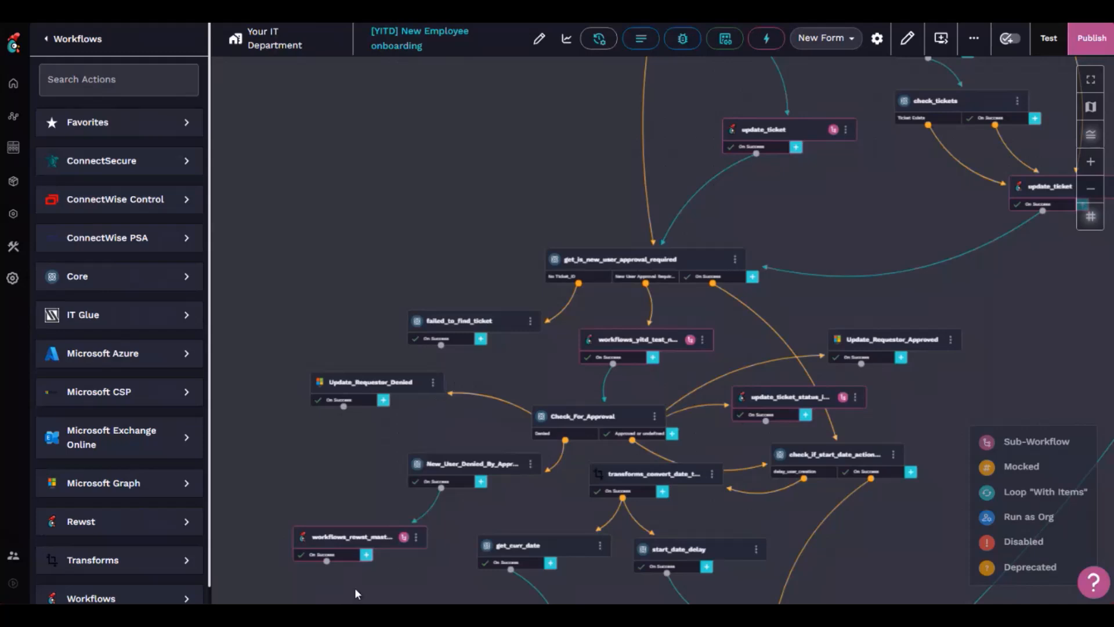
mouse_move(324, 414)
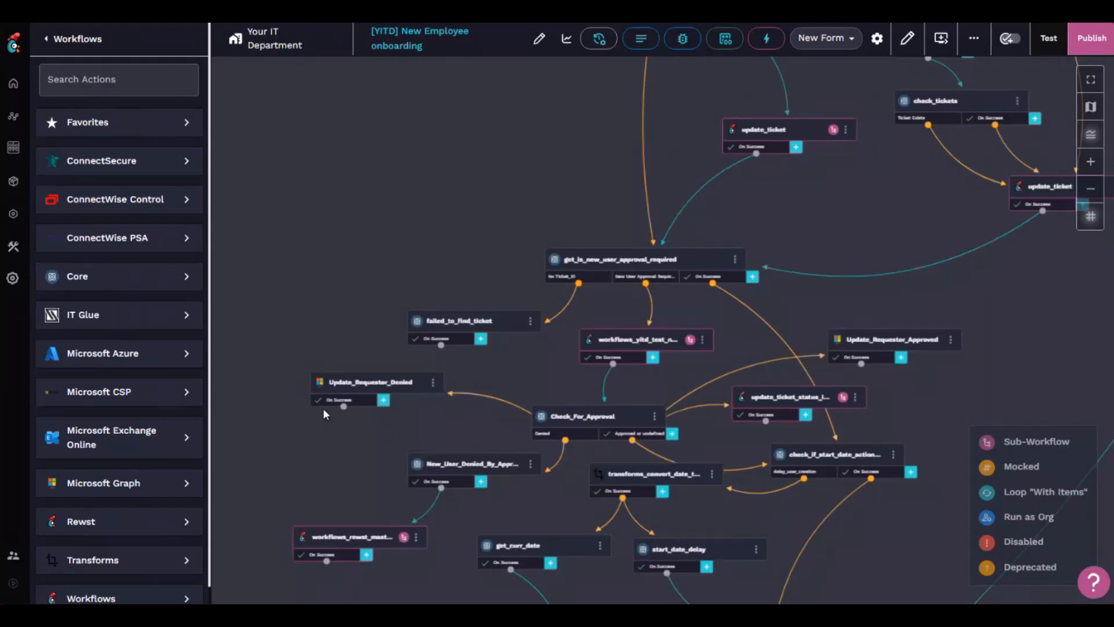
mouse_move(329, 441)
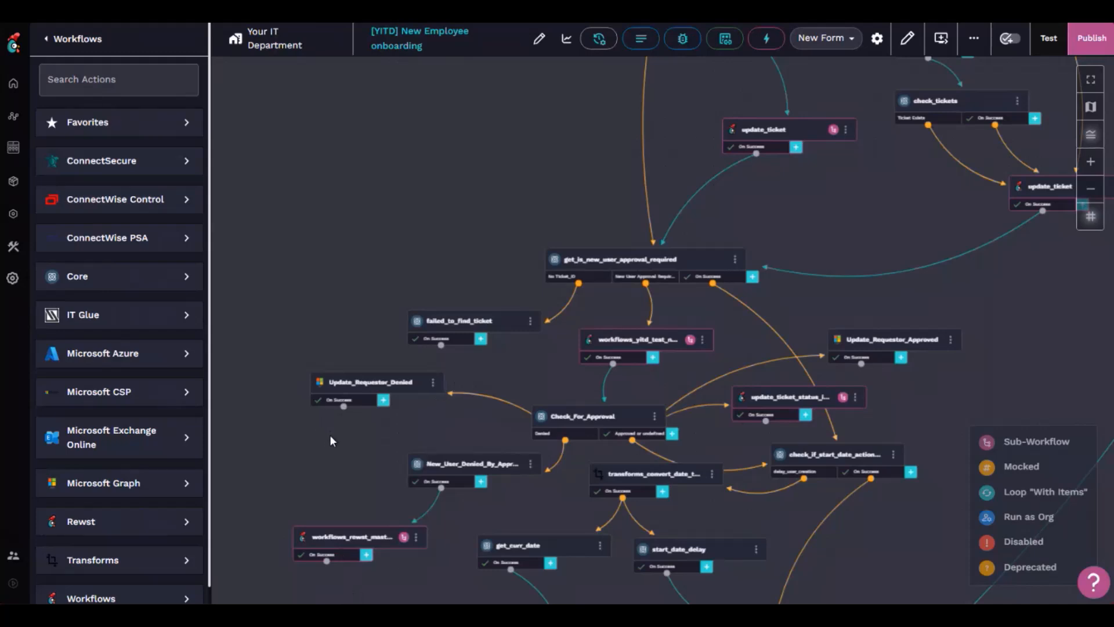
mouse_move(337, 431)
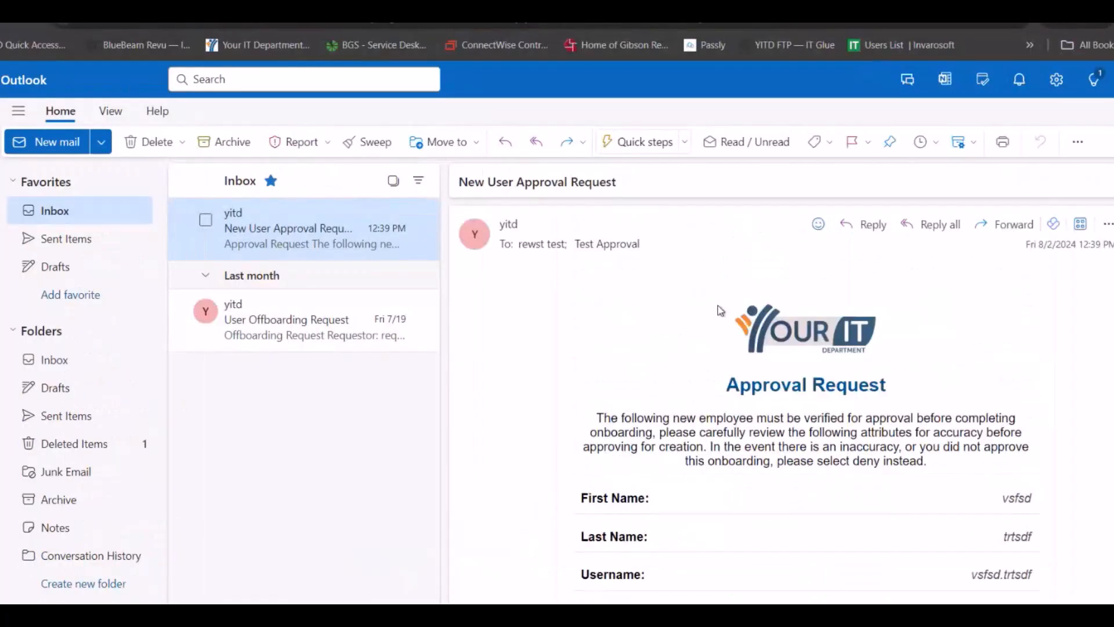
Step: Scroll the approval request email to its Approve/Deny buttons, then view the New User: Approved message
scroll("down", 3)
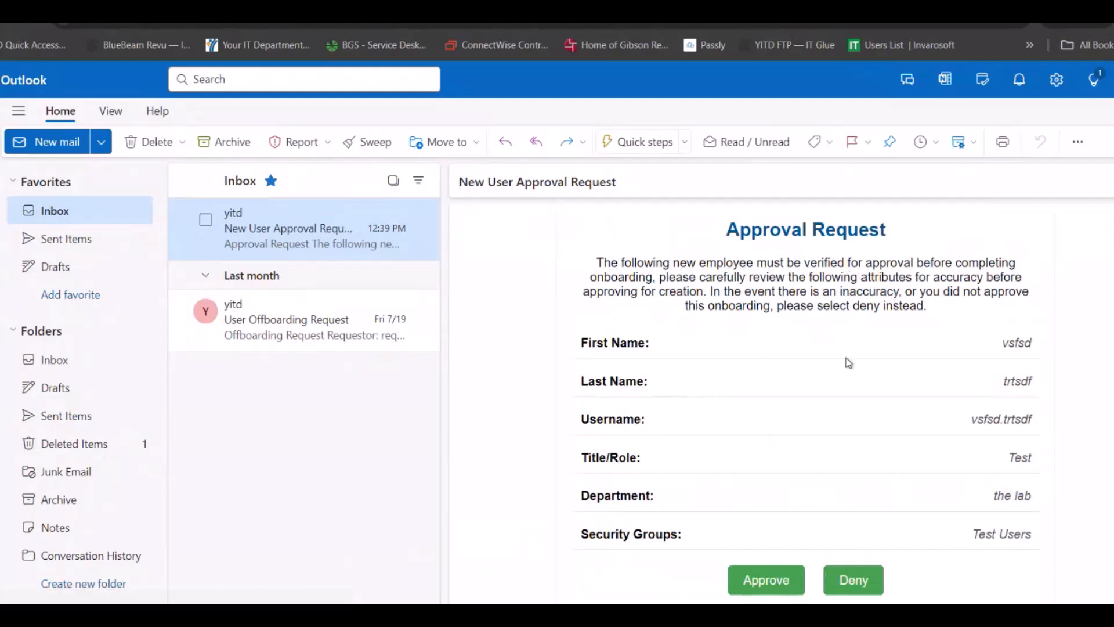
mouse_move(787, 542)
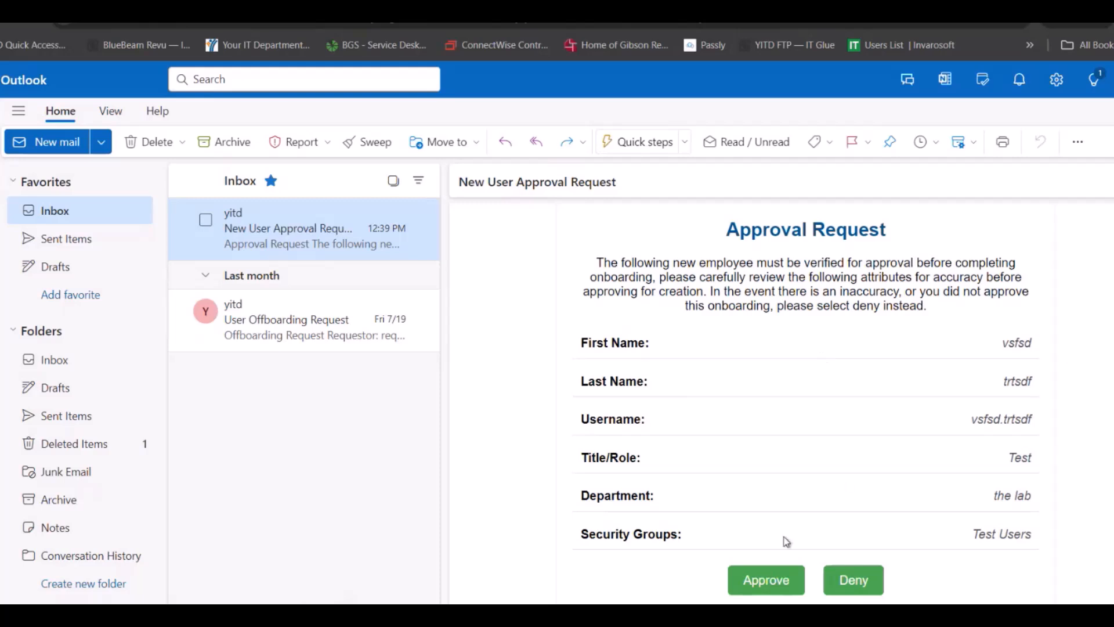
mouse_move(764, 386)
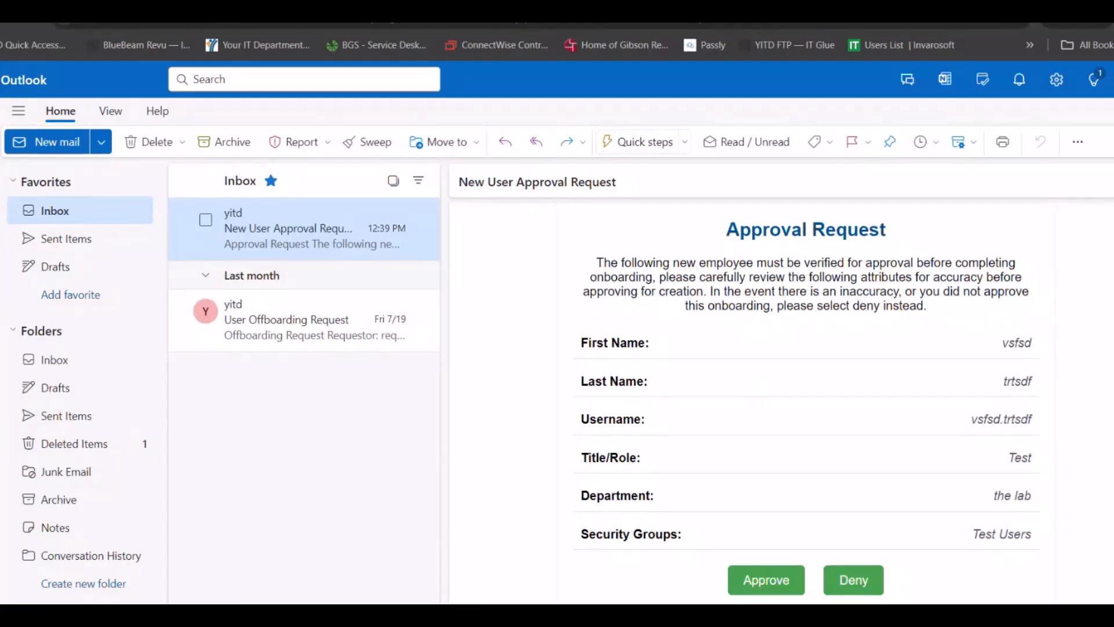
left_click(765, 579)
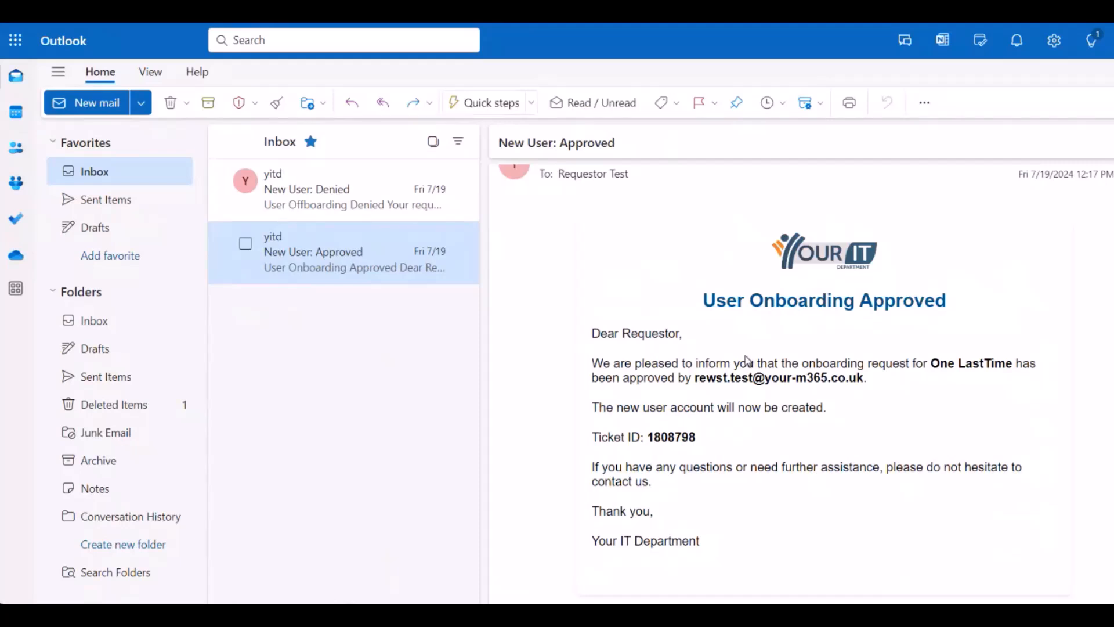
mouse_move(797, 340)
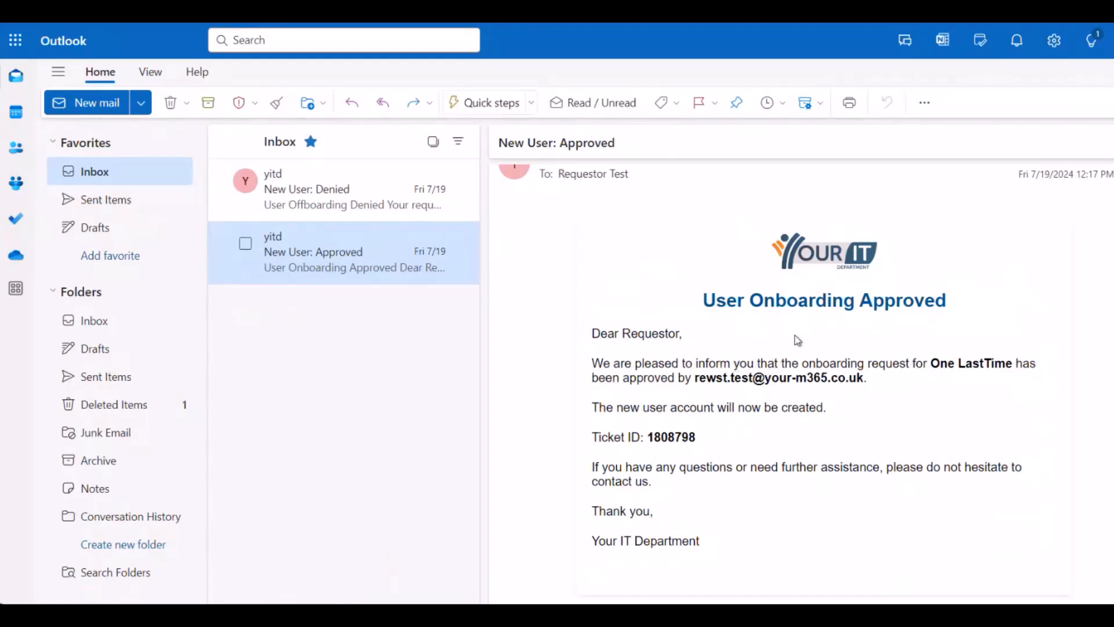
Step: View the New User: Denied offboarding notification email in the Inbox
left_click(334, 189)
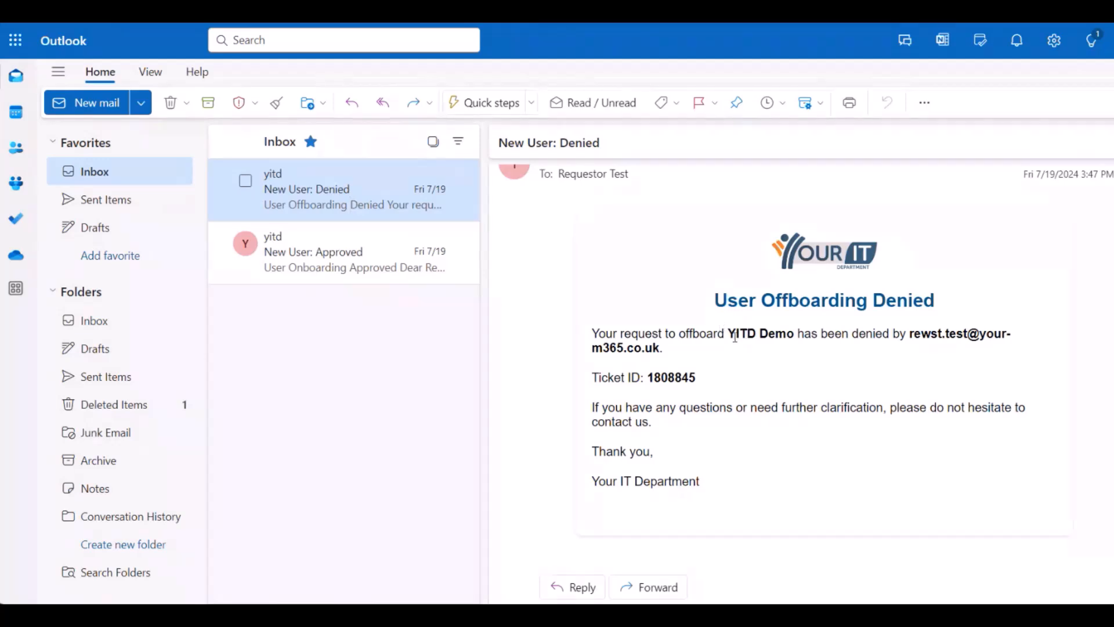
mouse_move(733, 350)
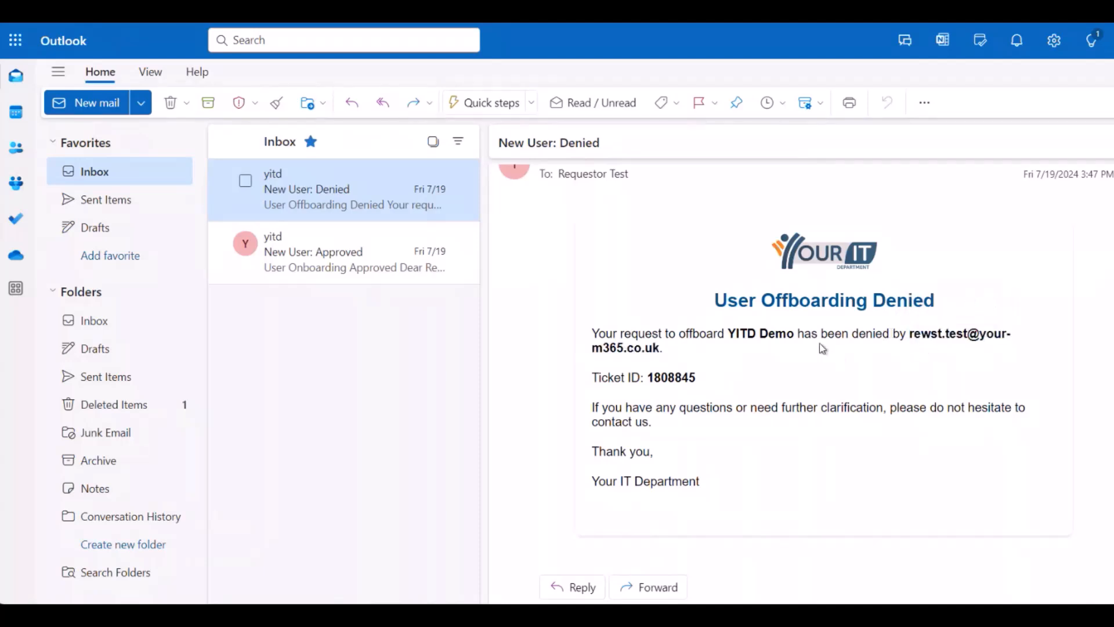
mouse_move(823, 347)
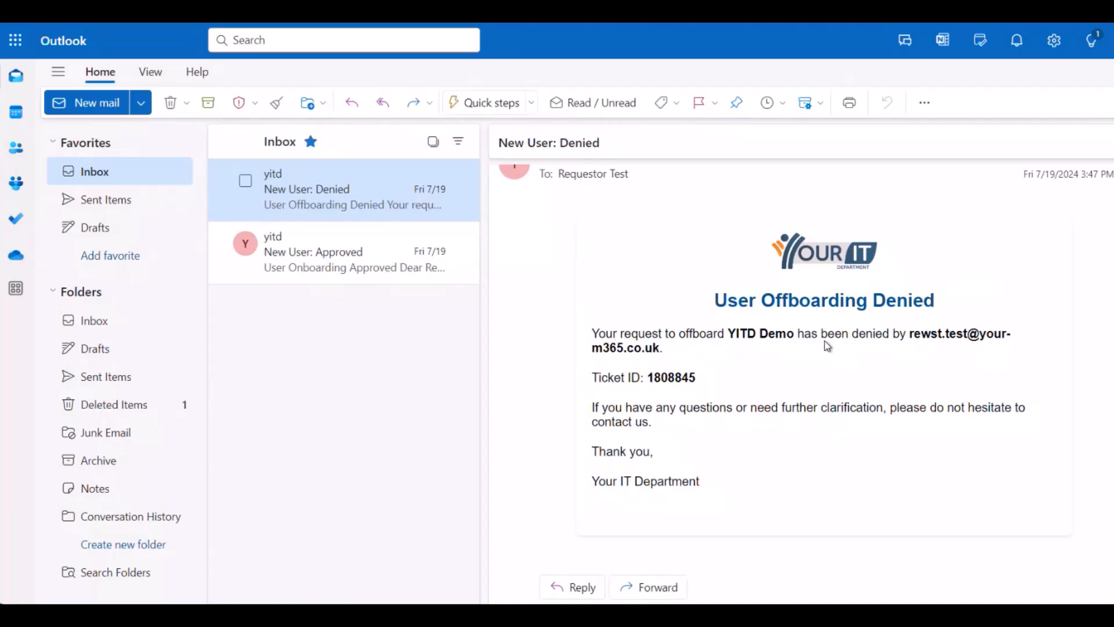
mouse_move(837, 338)
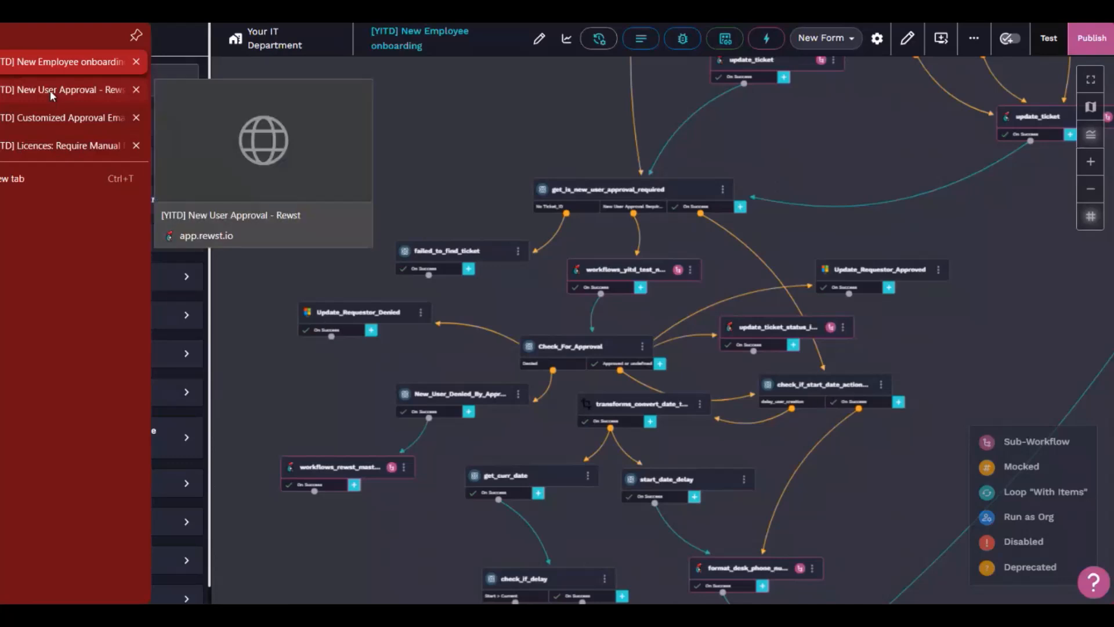
Step: Switch to the [YITD] New User Approval workflow and pan through its tasks
left_click(61, 90)
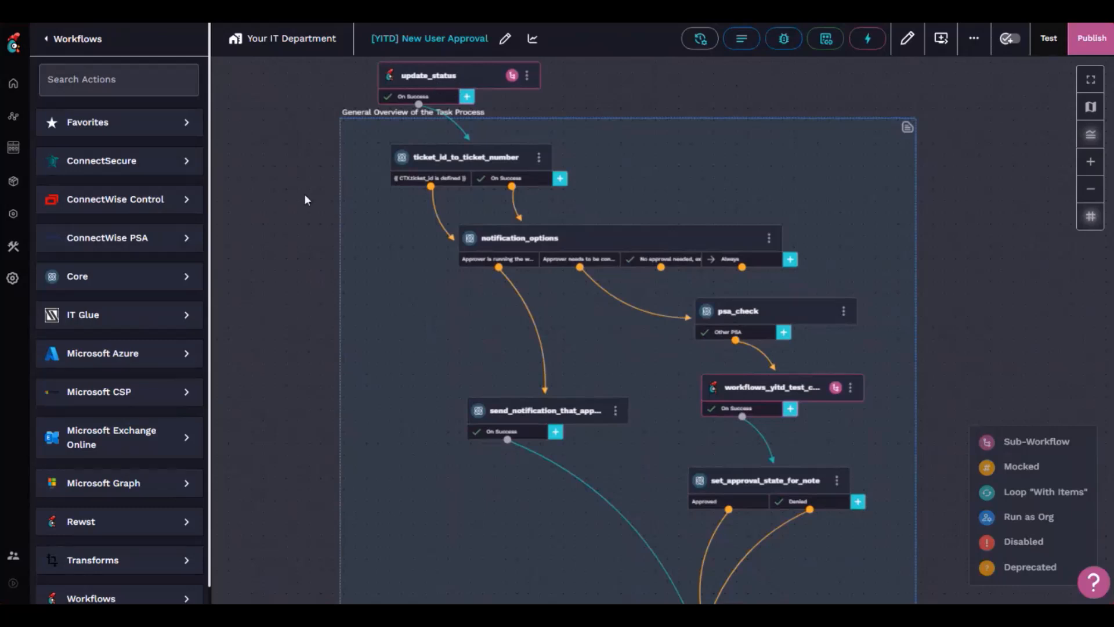
mouse_move(313, 181)
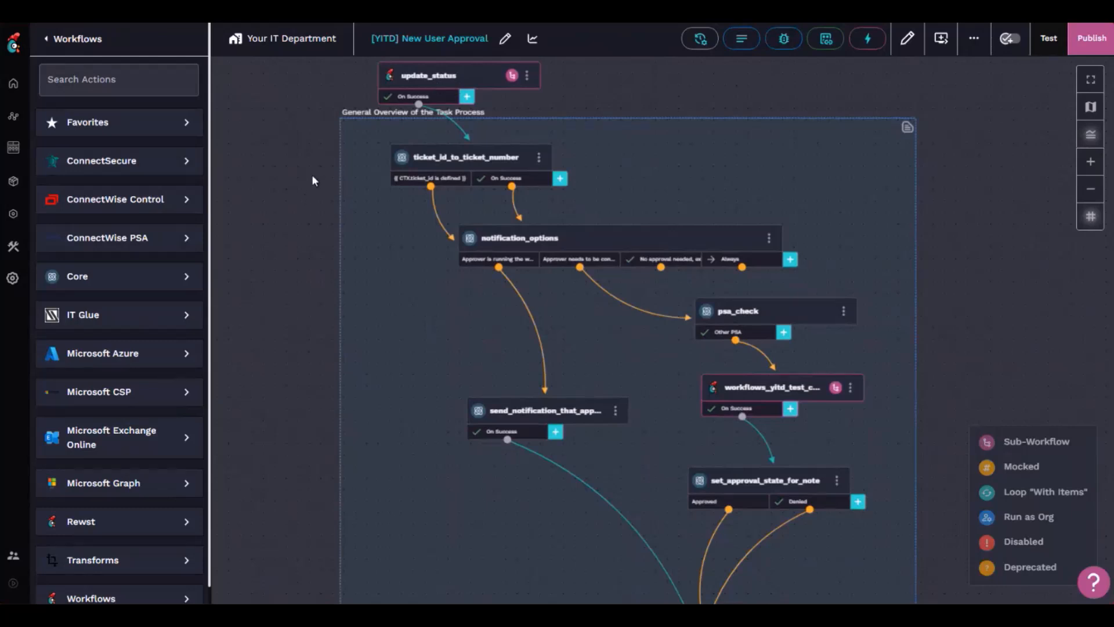
scroll("down", 3)
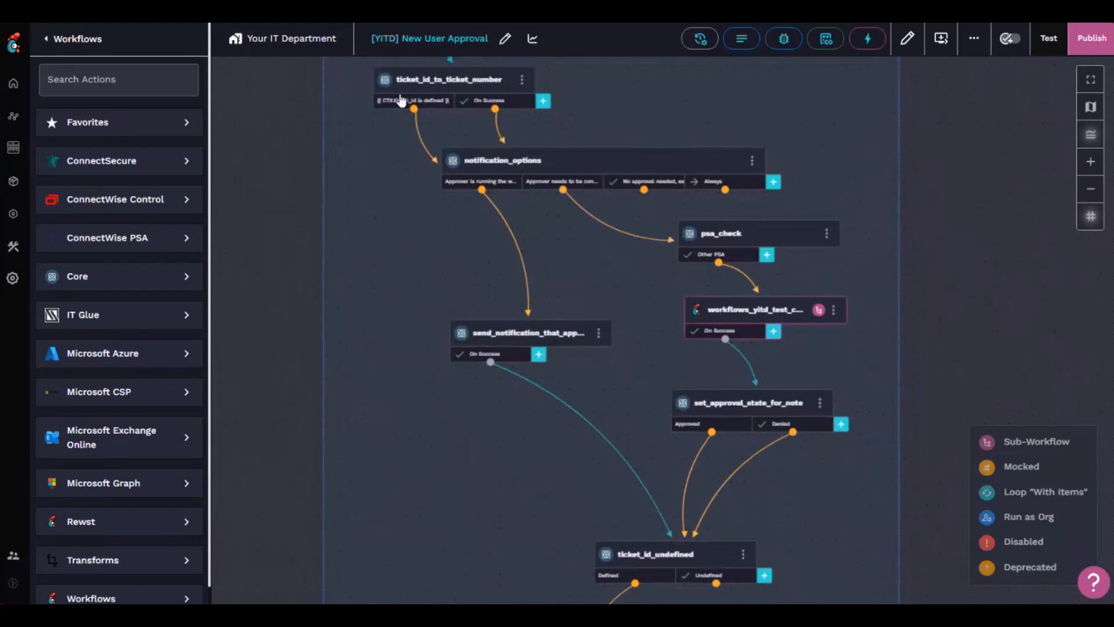
mouse_move(593, 186)
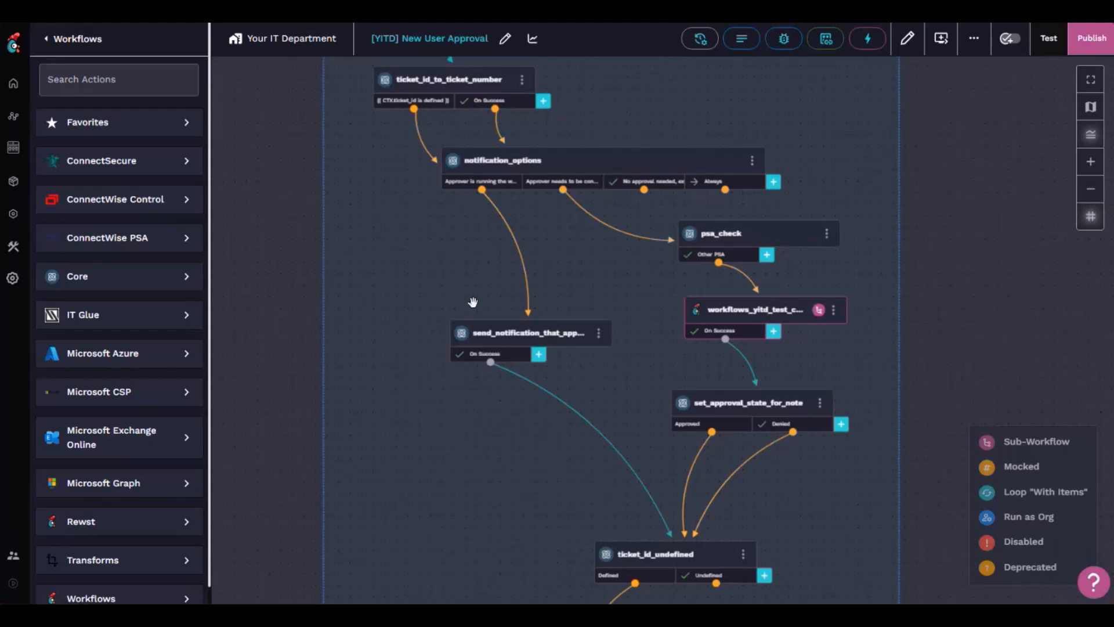
mouse_move(619, 255)
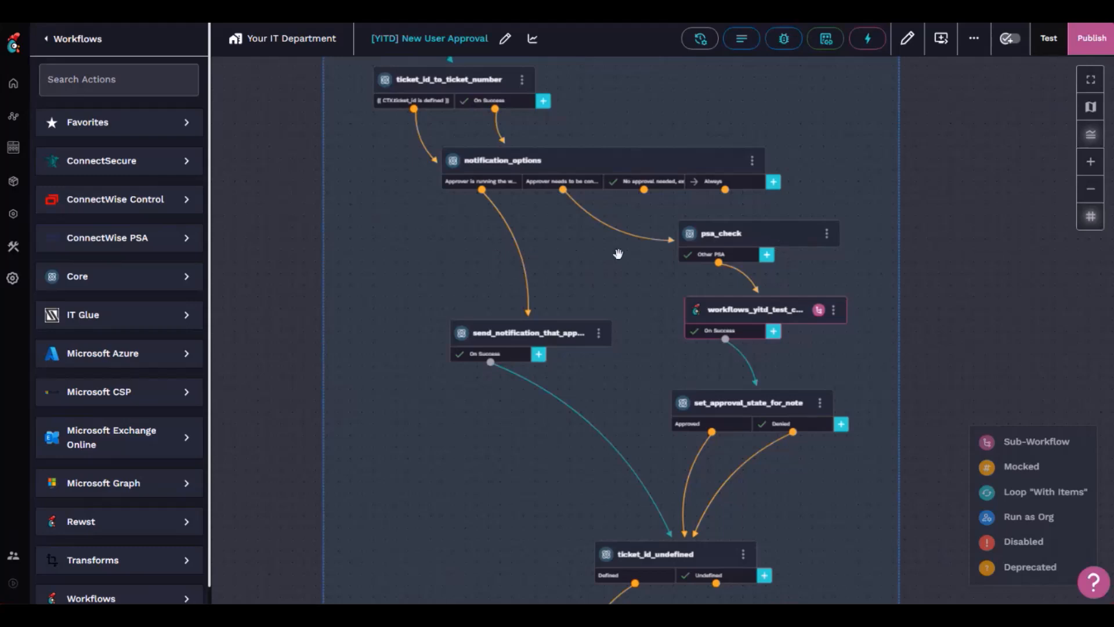
mouse_move(464, 253)
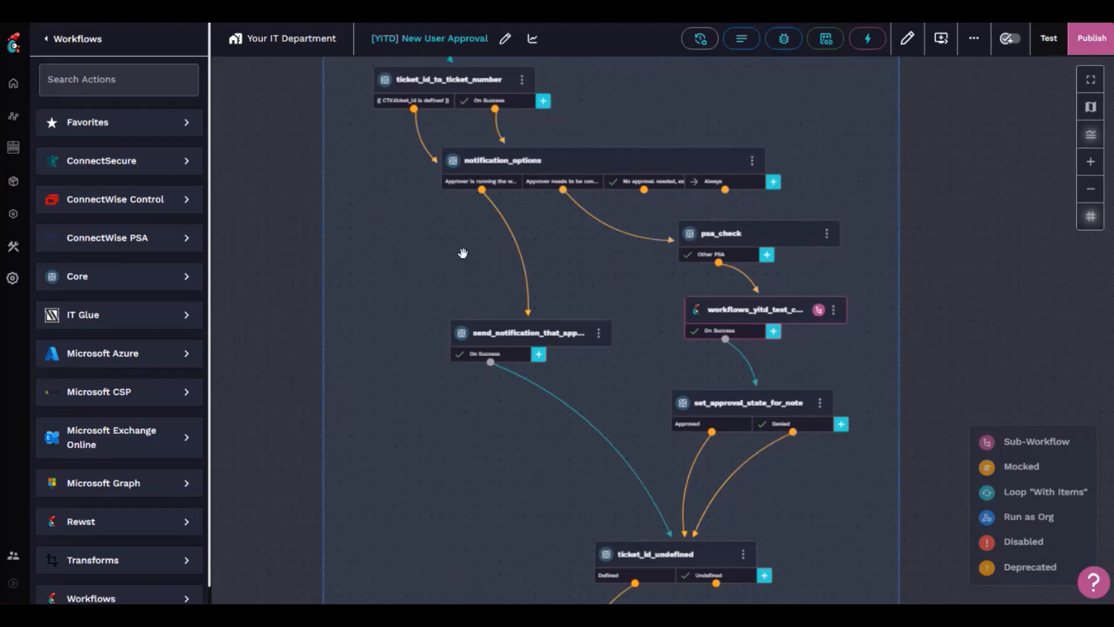
mouse_move(706, 285)
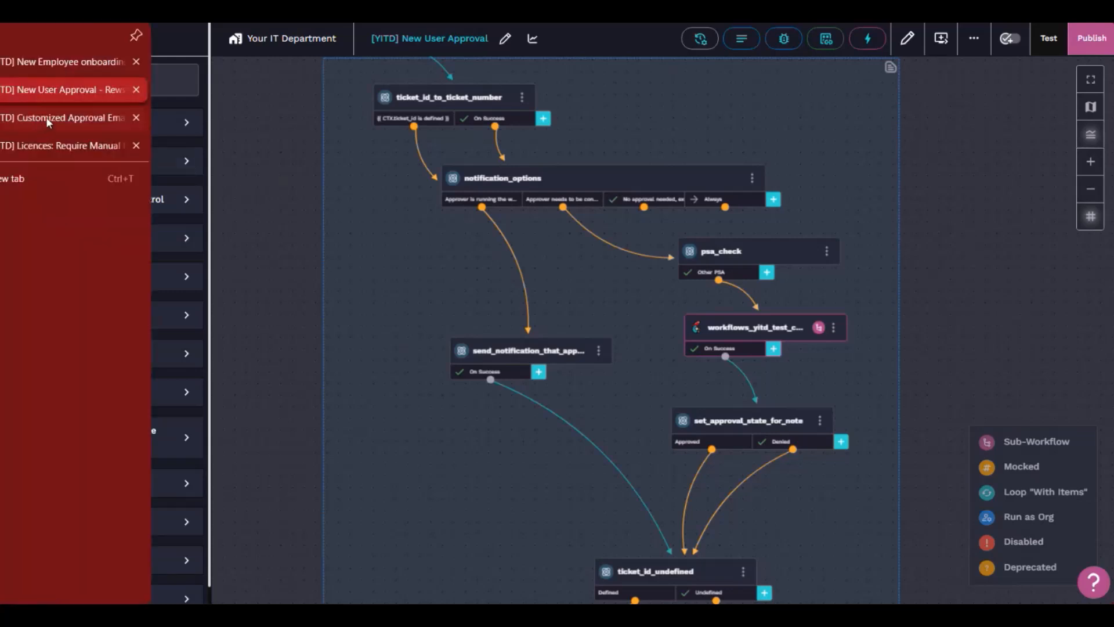
Step: Switch to the [YITD] Customized Approval Email workflow and view its Send Email task details
left_click(63, 117)
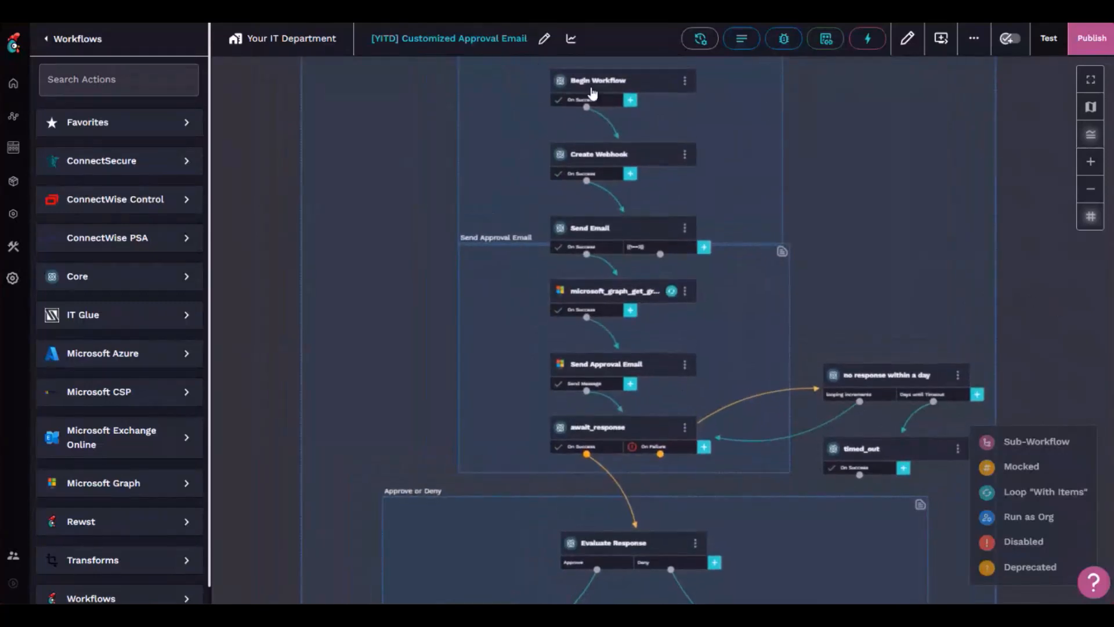
left_click(590, 228)
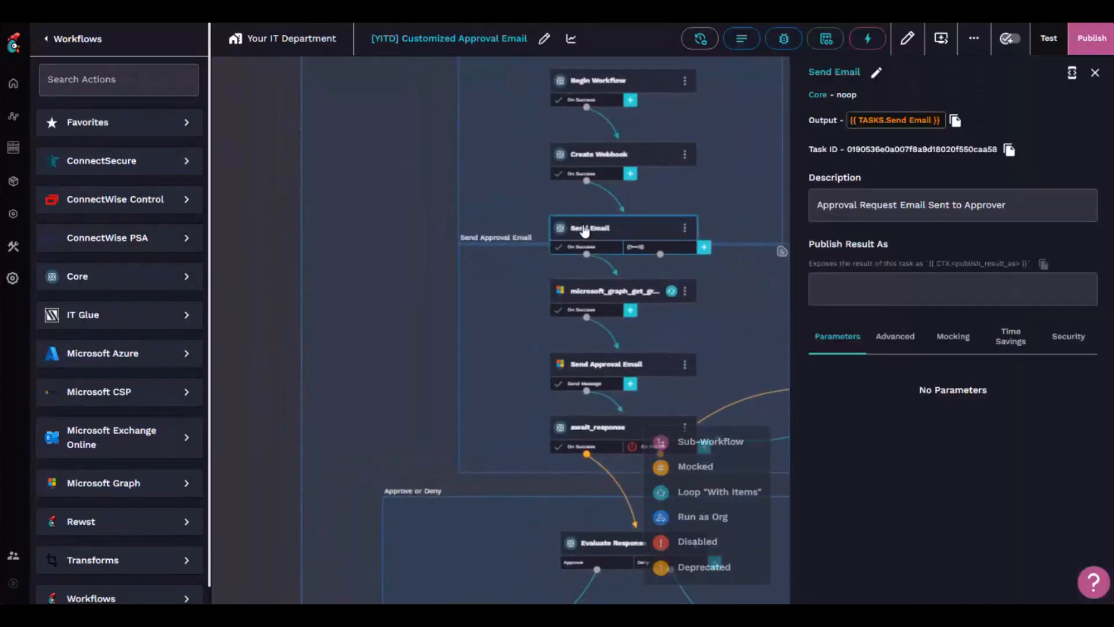
mouse_move(589, 297)
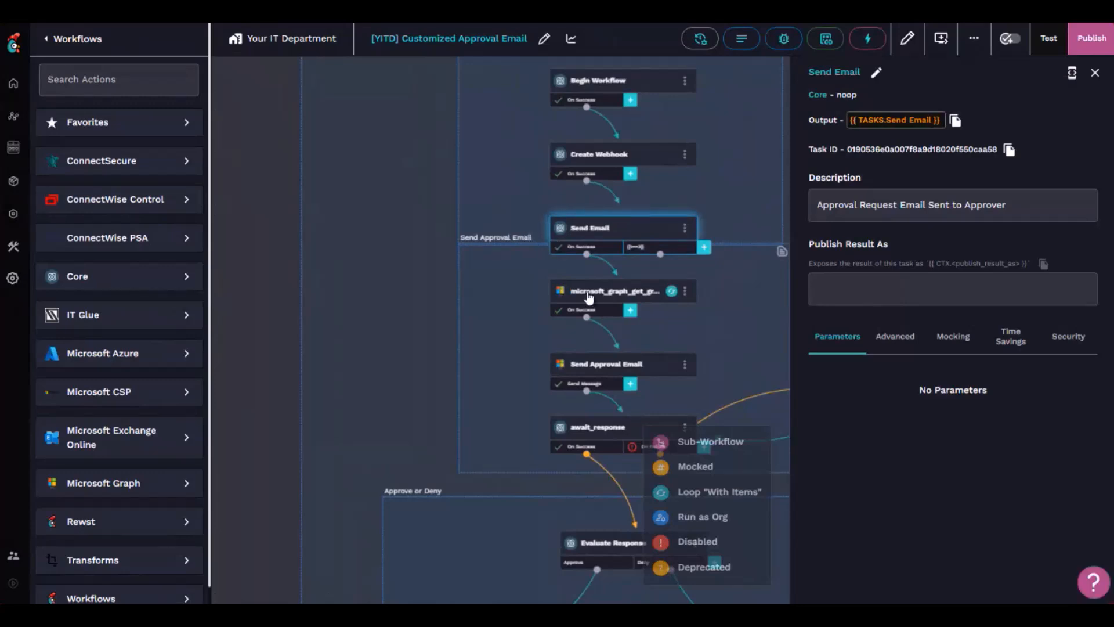
mouse_move(589, 246)
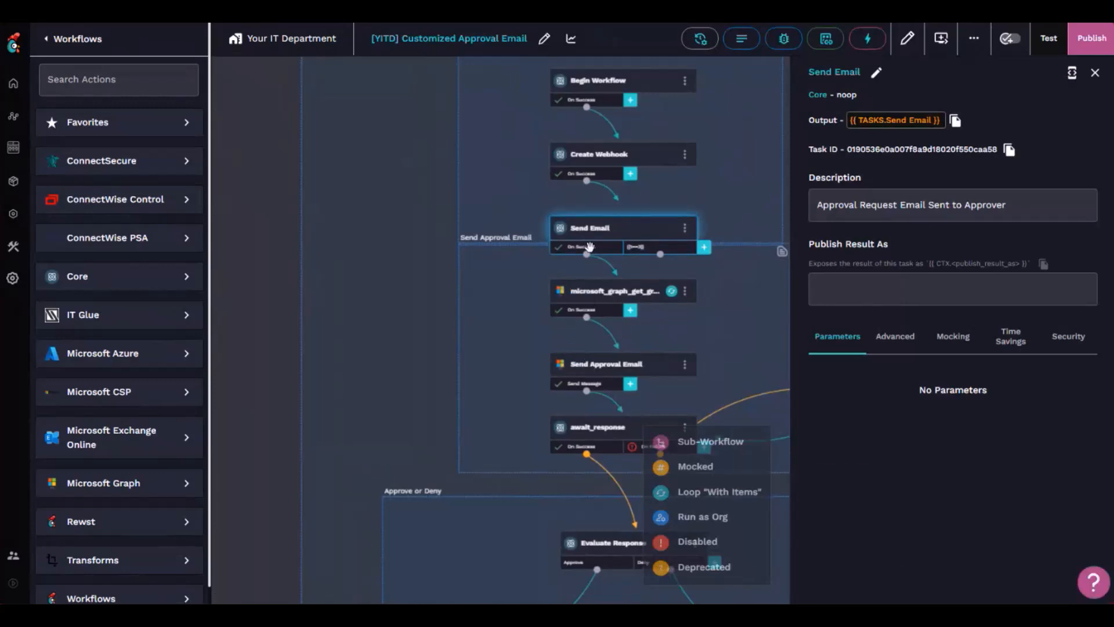
Step: Review the Send Approval Email task's subject, sender, HTML message content and remaining mail options
left_click(605, 363)
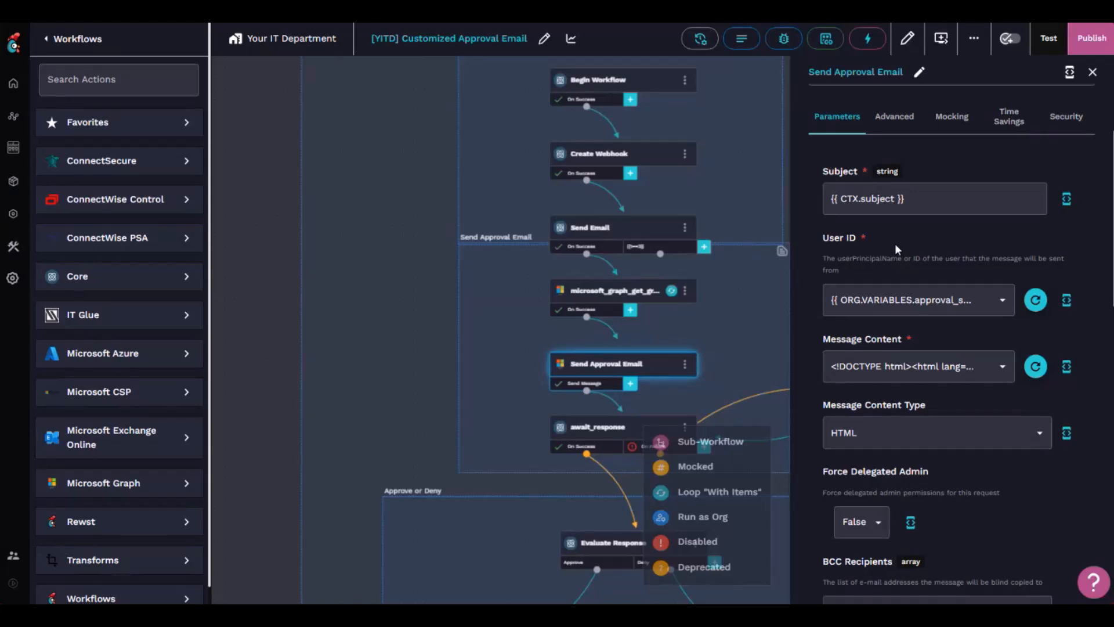
left_click(917, 366)
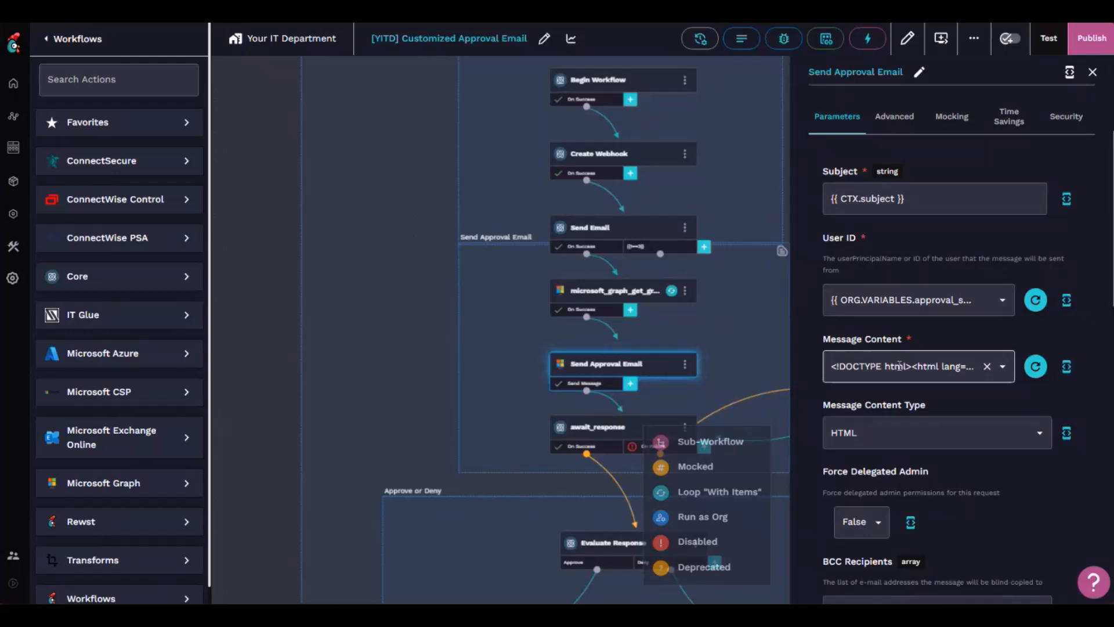
scroll("down", 3)
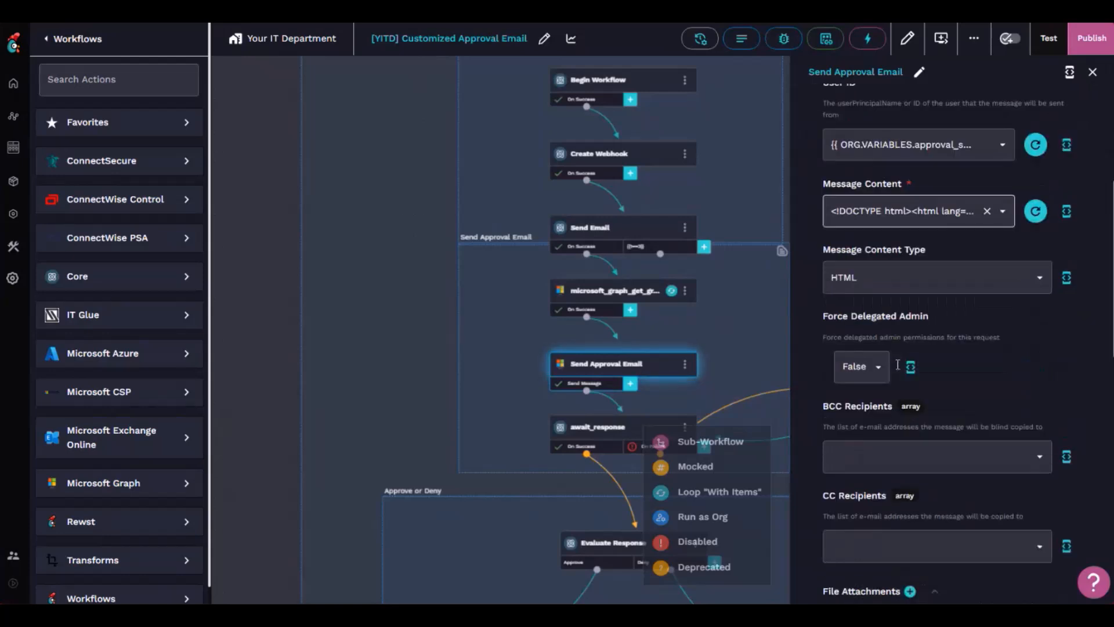
scroll("down", 3)
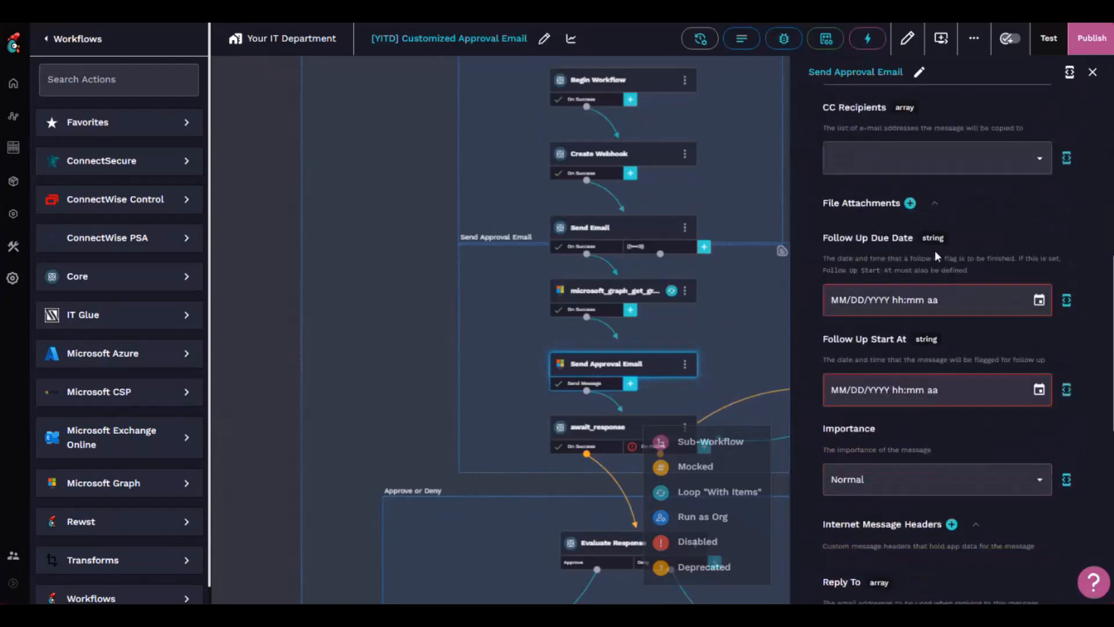
scroll("down", 3)
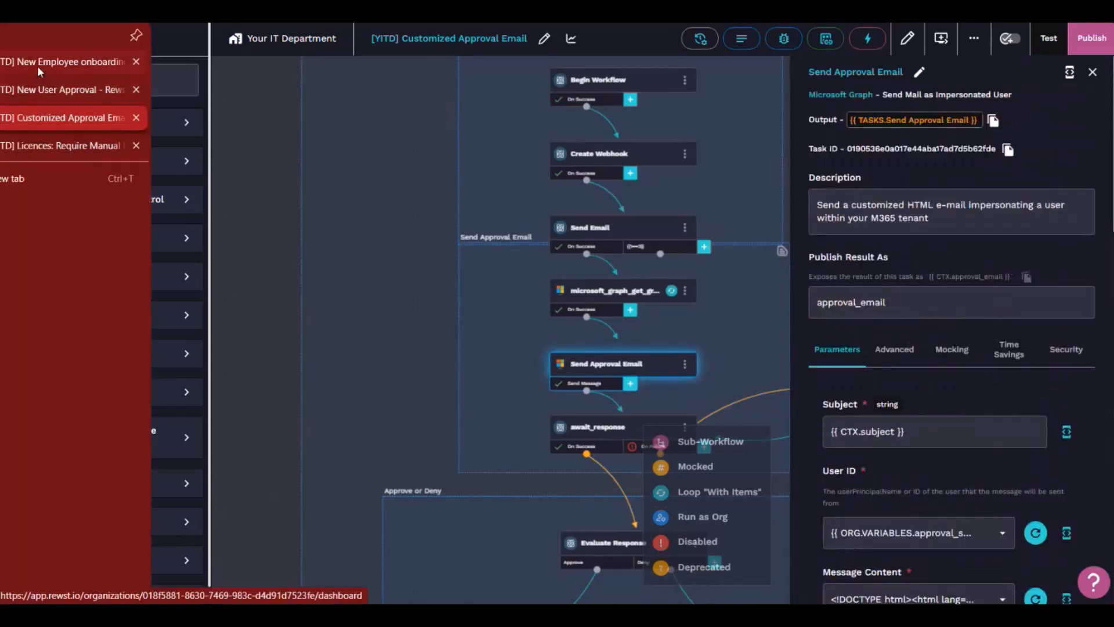
Step: Switch back to the [YITD] New Employee onboarding workflow to see its Check_For_Approval branch
left_click(60, 61)
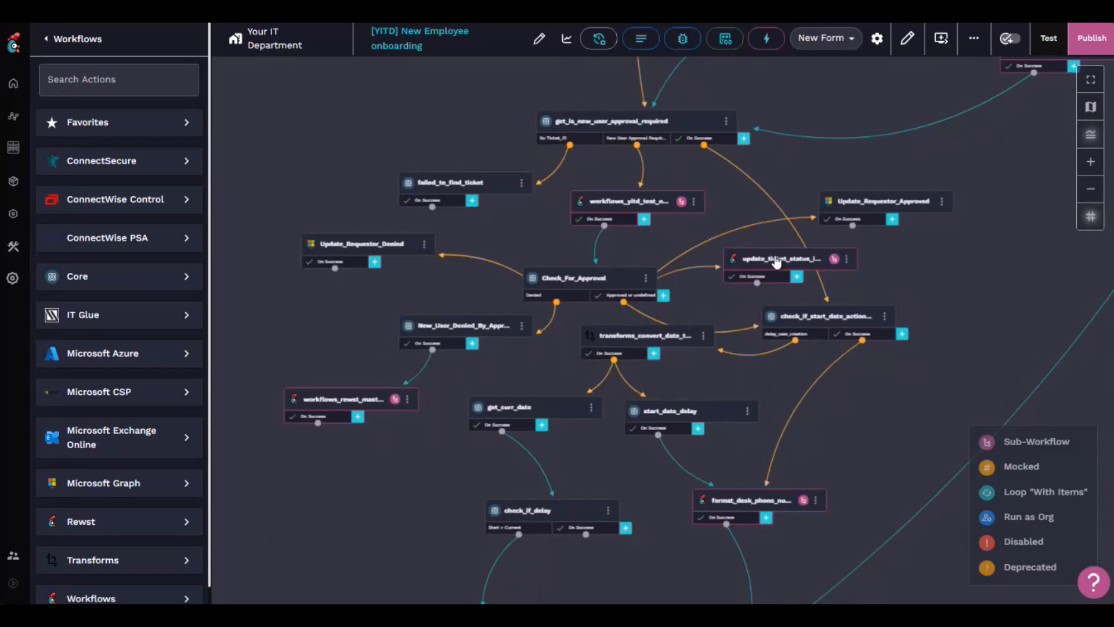
mouse_move(415, 341)
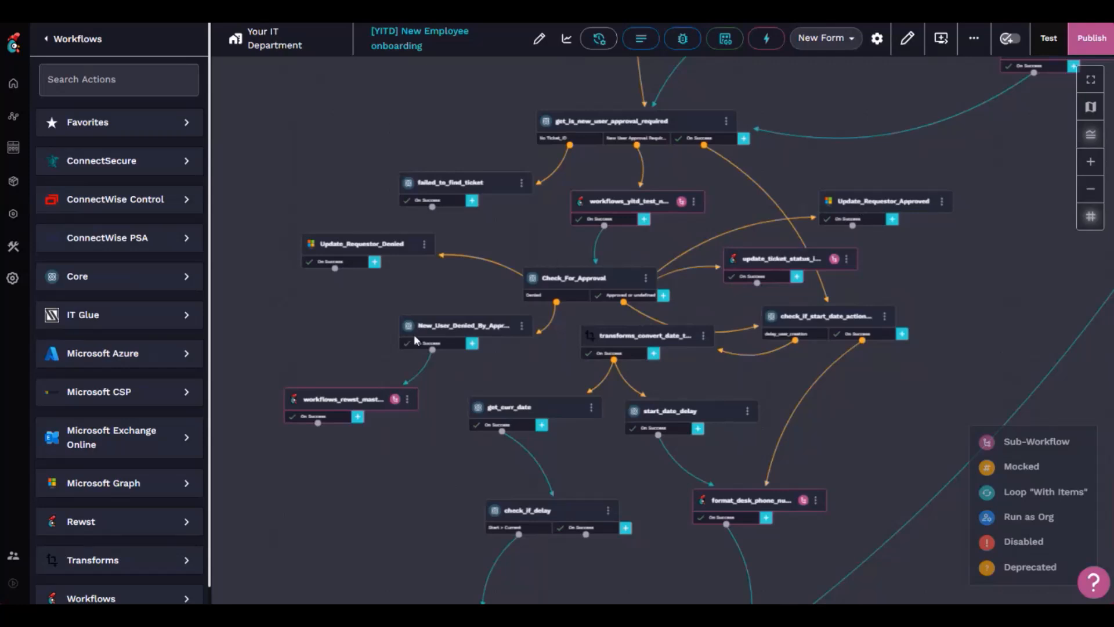
mouse_move(355, 395)
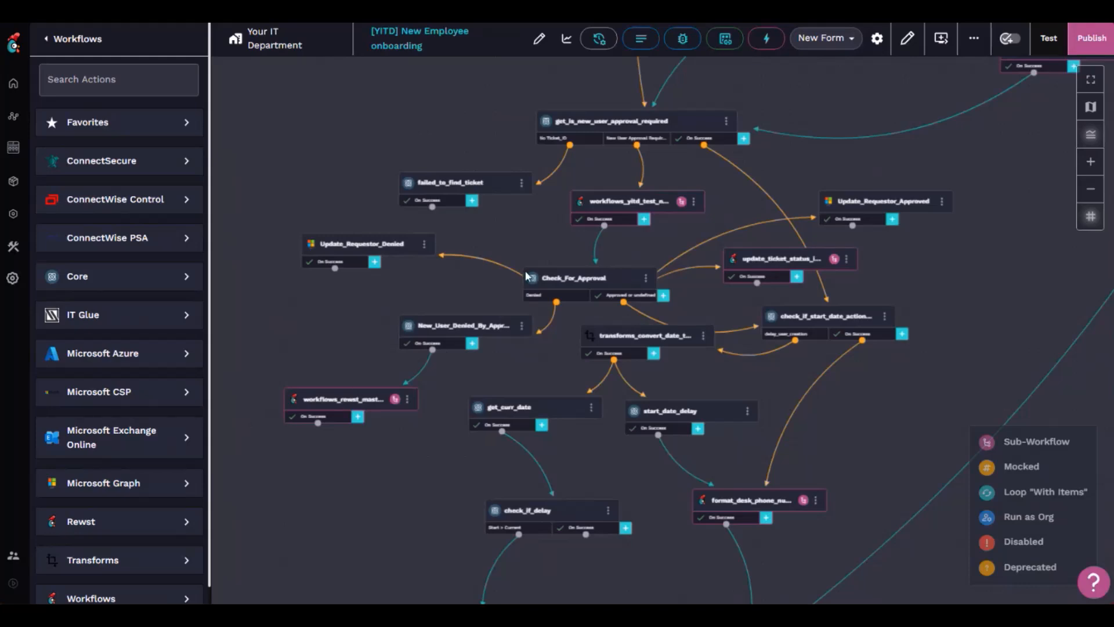
mouse_move(903, 268)
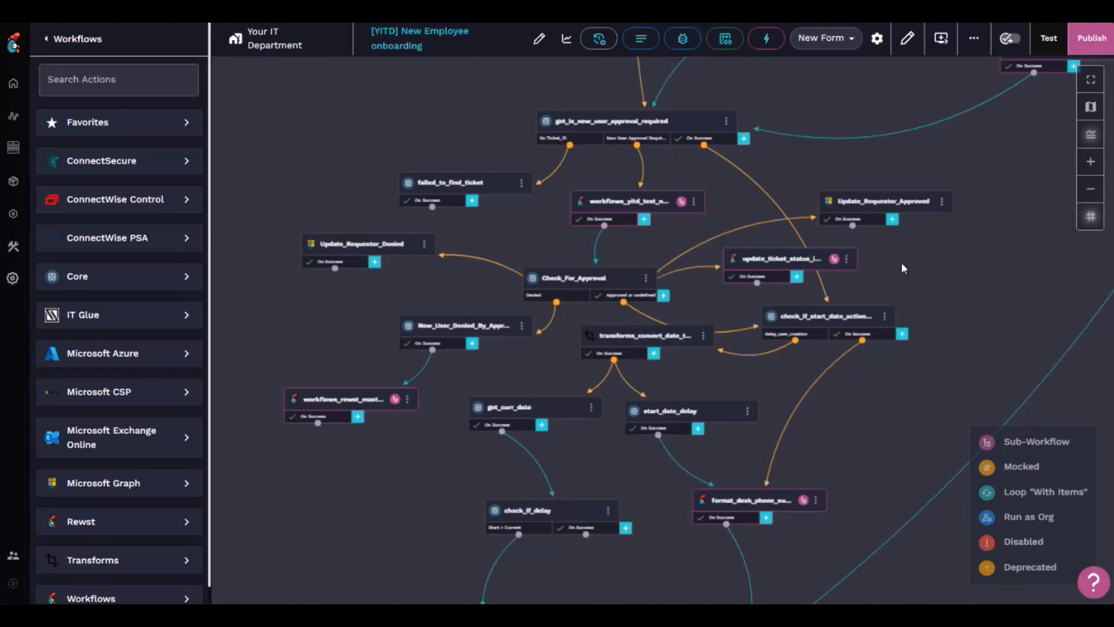
mouse_move(922, 362)
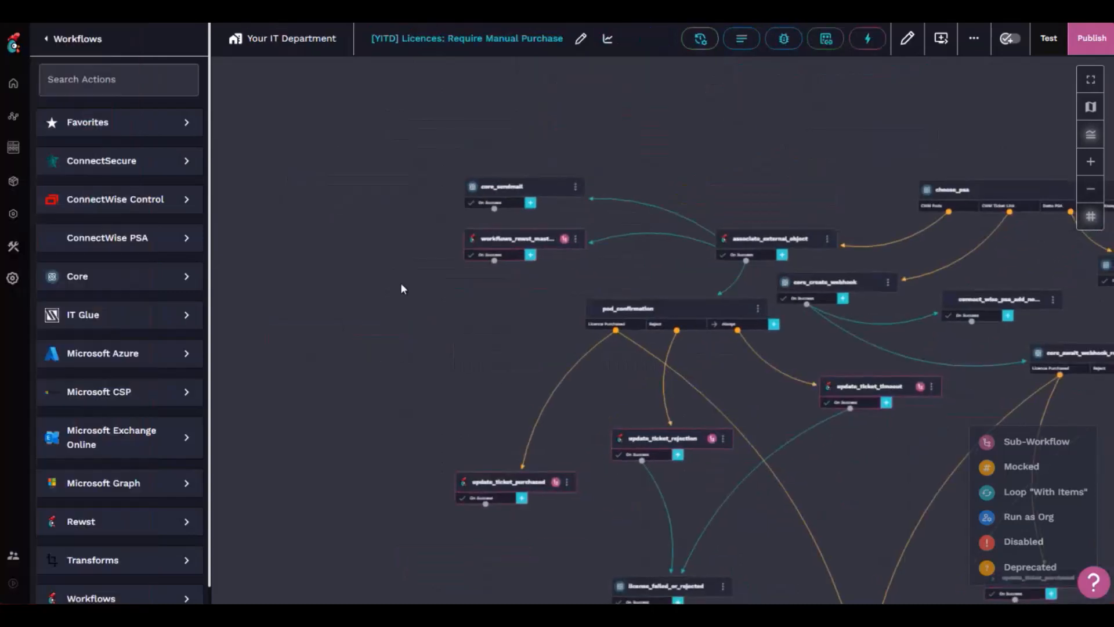
mouse_move(412, 237)
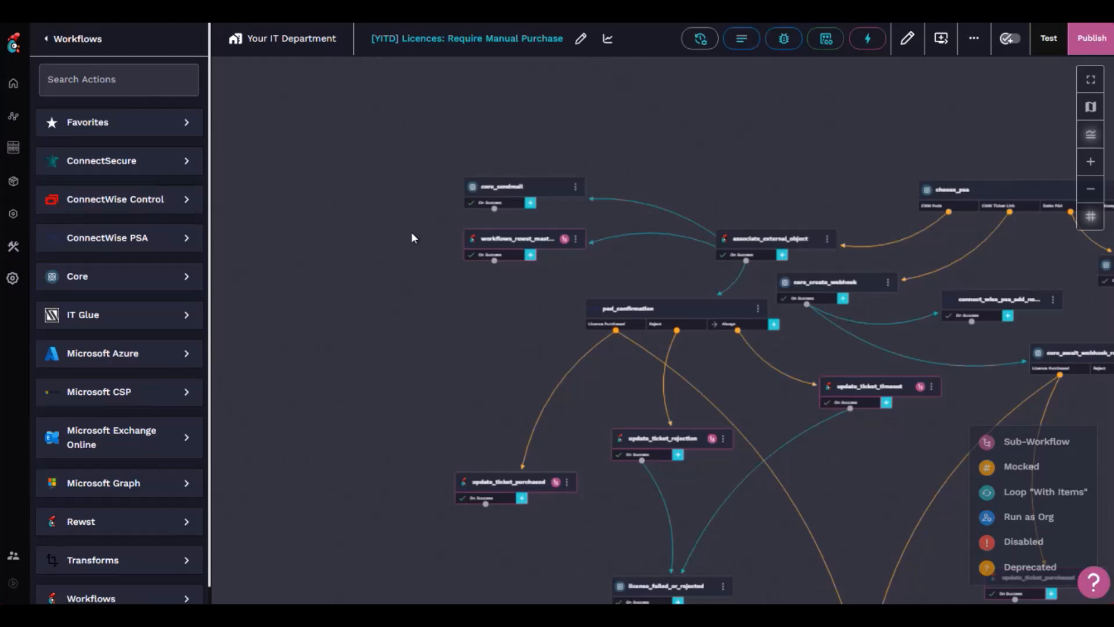
mouse_move(533, 194)
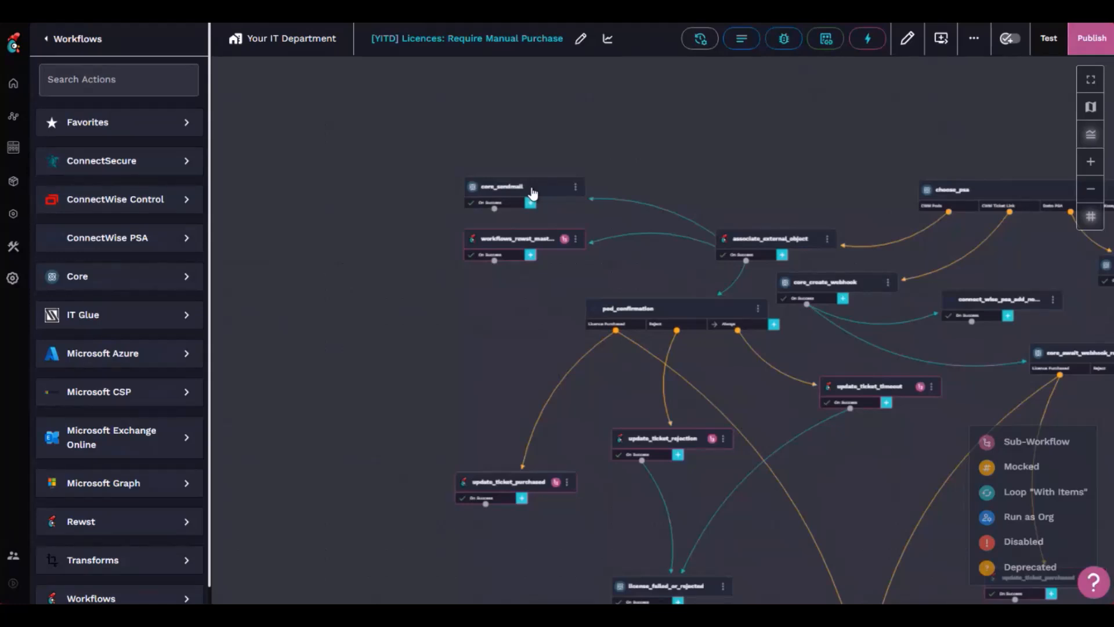
mouse_move(338, 230)
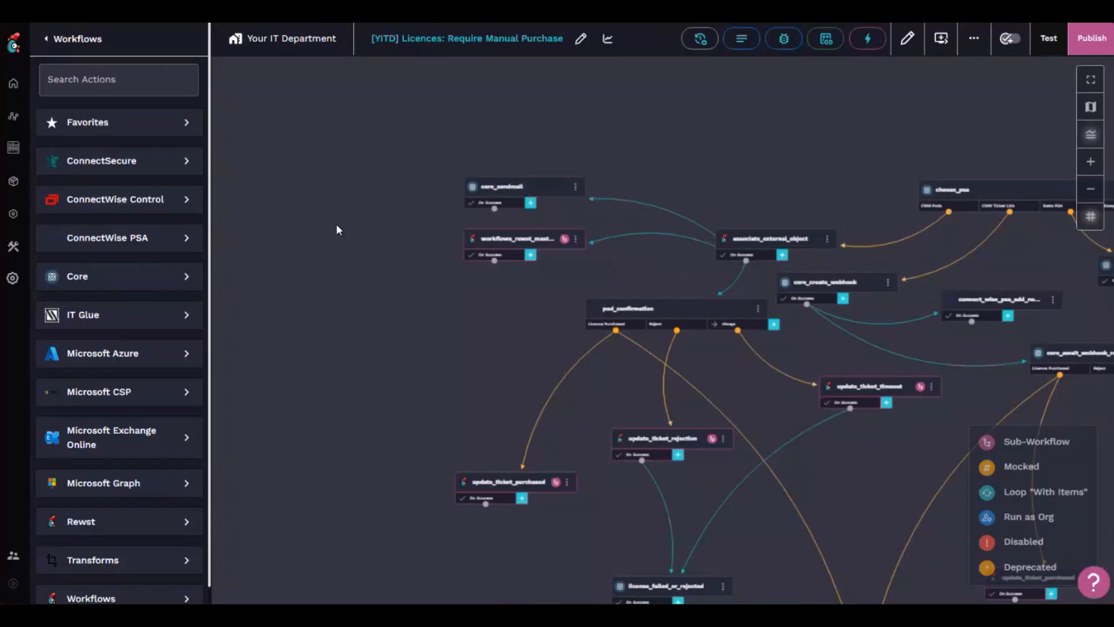
mouse_move(387, 217)
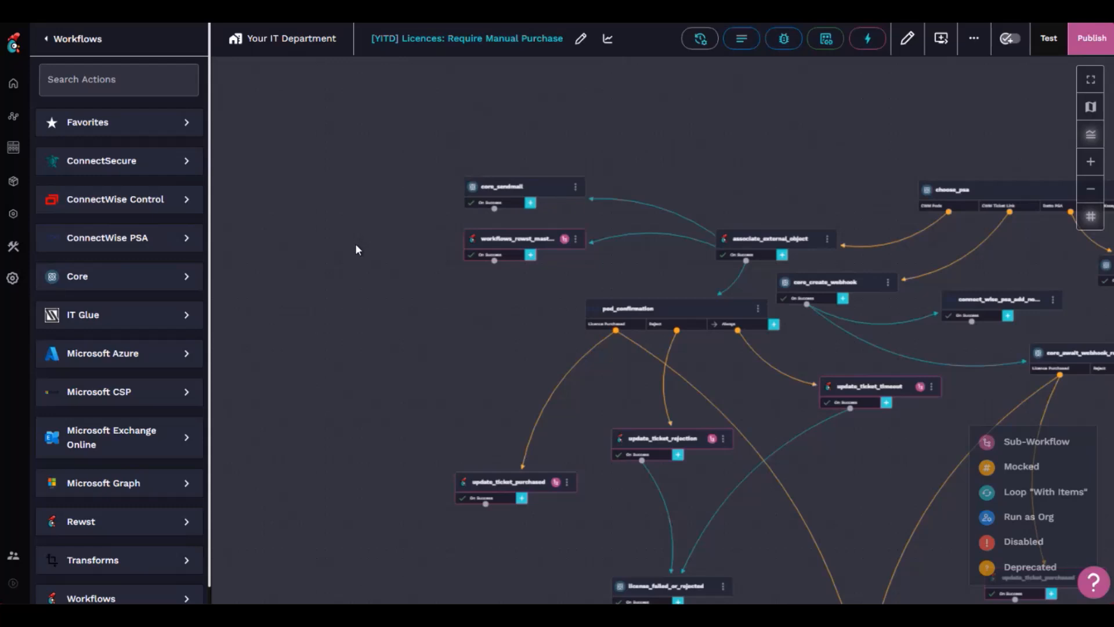
mouse_move(349, 254)
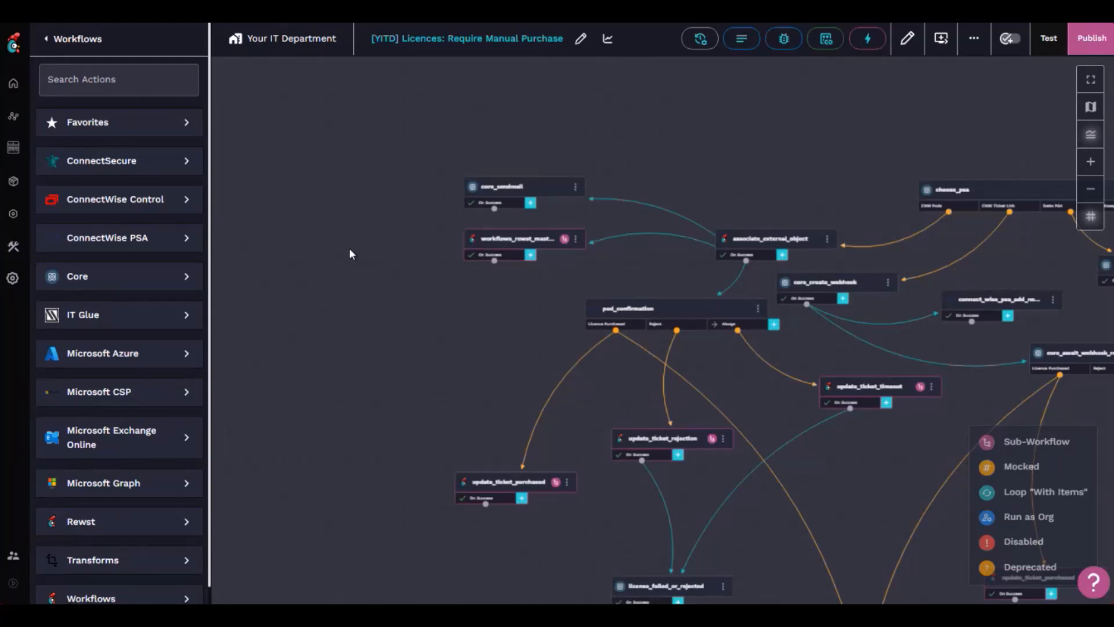
mouse_move(515, 252)
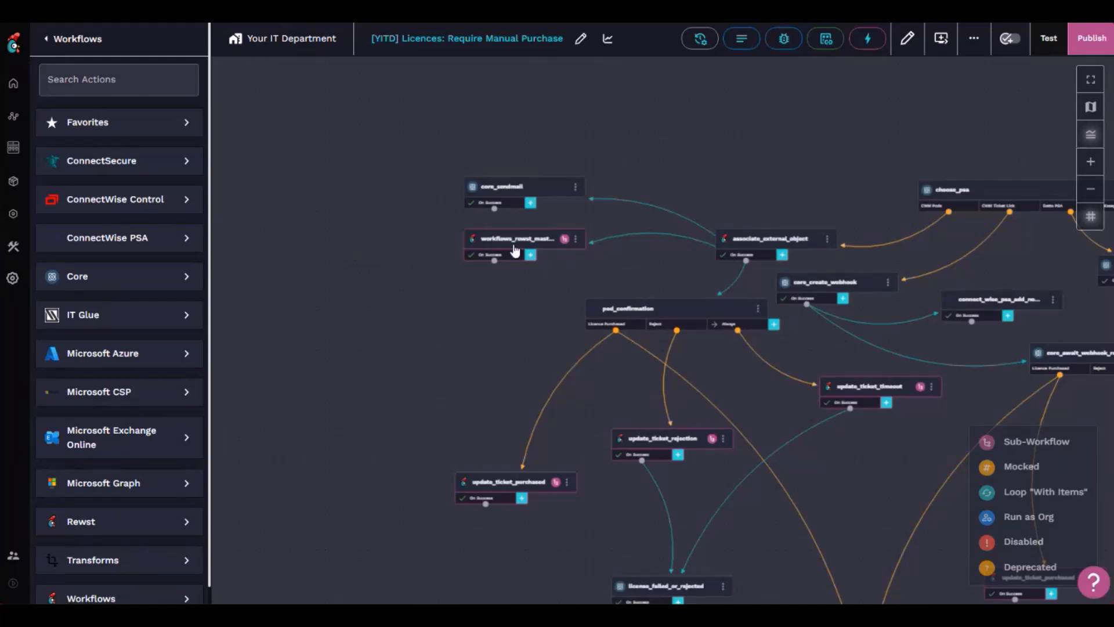